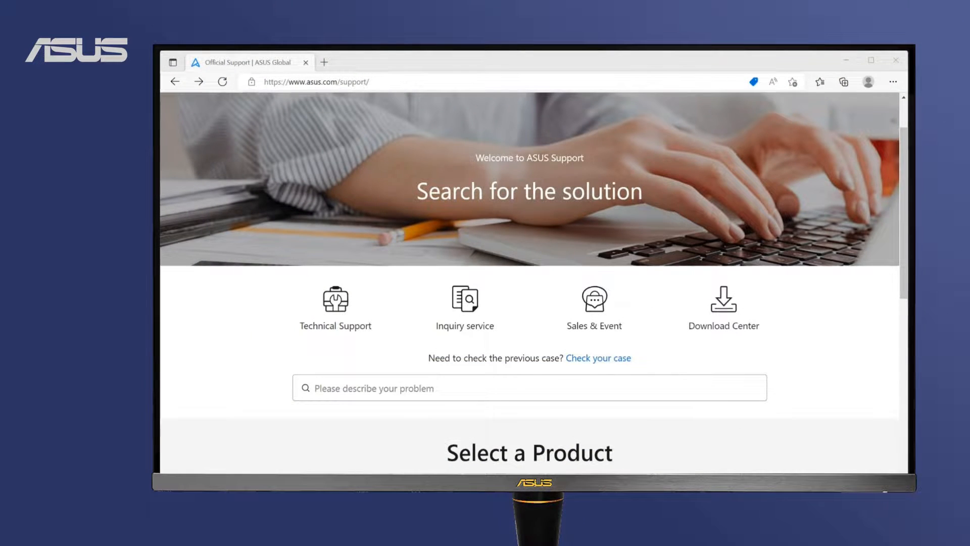
- Search 'ROG-STRIX-RTX3080-O10G-WHITE' and choose the V2 model's support page
{"action": "type", "text": "ROG-STRIX-RTX3080-O10G-WHITE"}
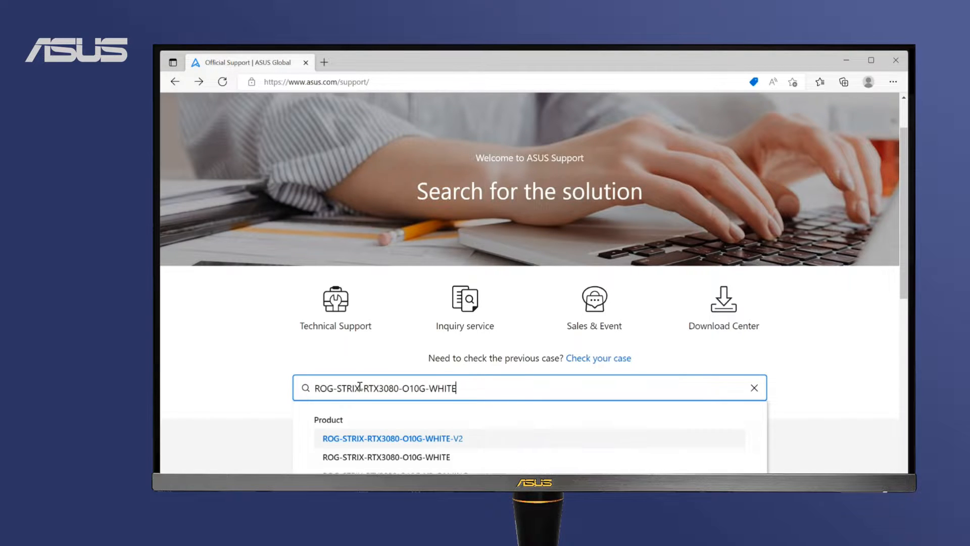
{"action": "left_click", "coordinate": [392, 438]}
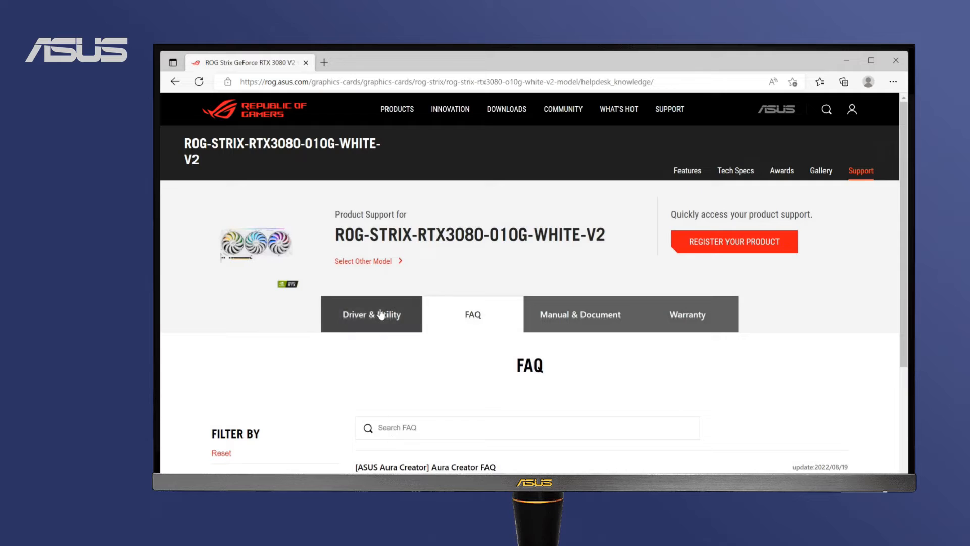
- Under Driver & Utility, choose Windows 11 64-bit and download VGA driver 516.59
{"action": "left_click", "coordinate": [372, 314]}
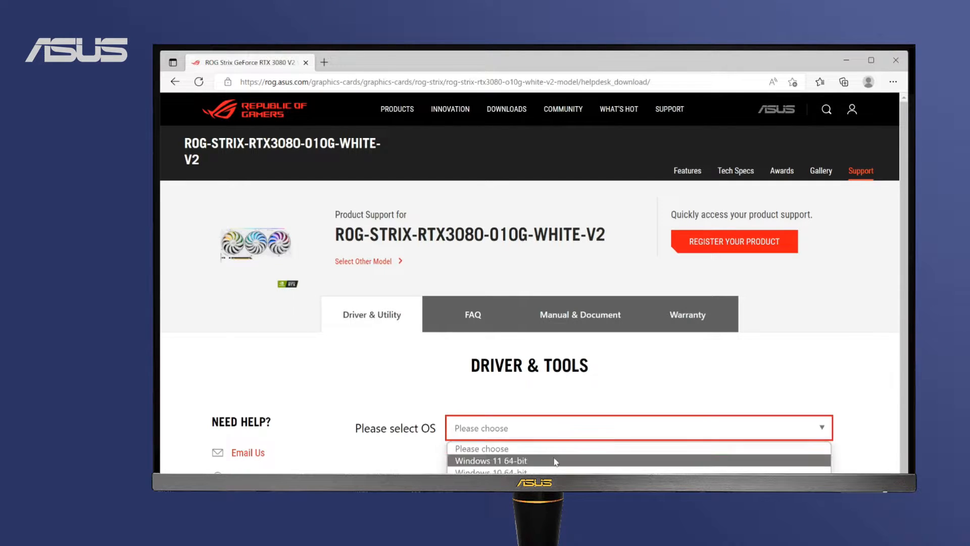
{"action": "left_click", "coordinate": [490, 461]}
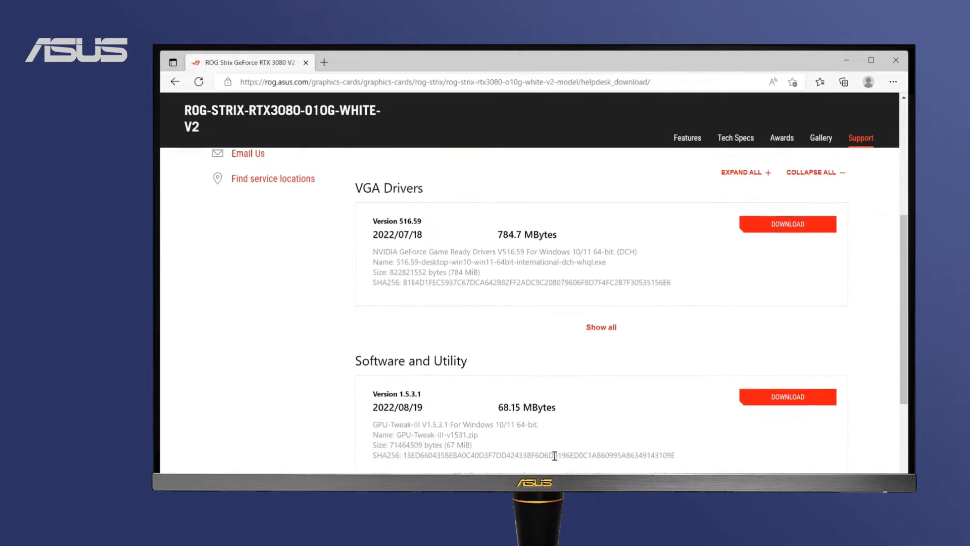
{"action": "left_click", "coordinate": [787, 224]}
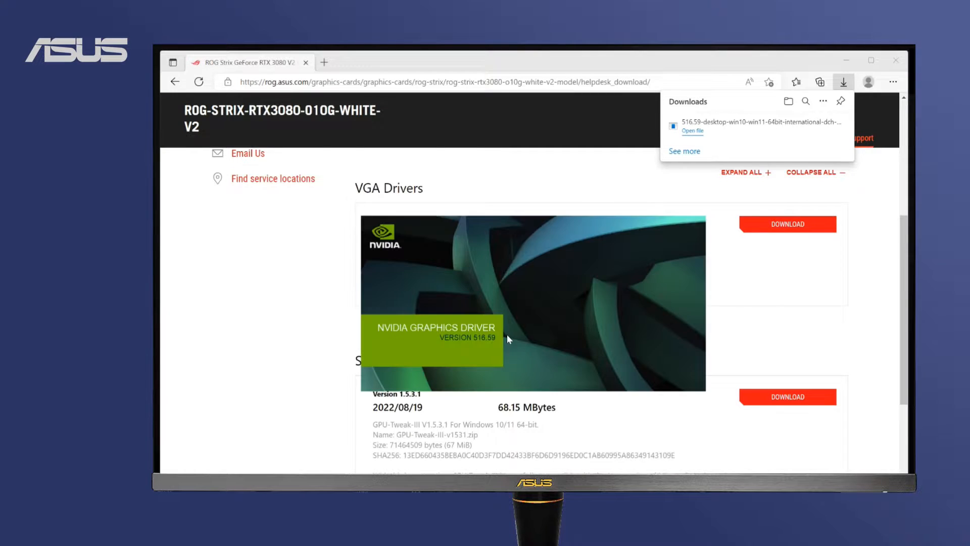
- Accept the license, run the Express install of driver 516.59 and restart when finished
{"action": "left_click", "coordinate": [691, 130]}
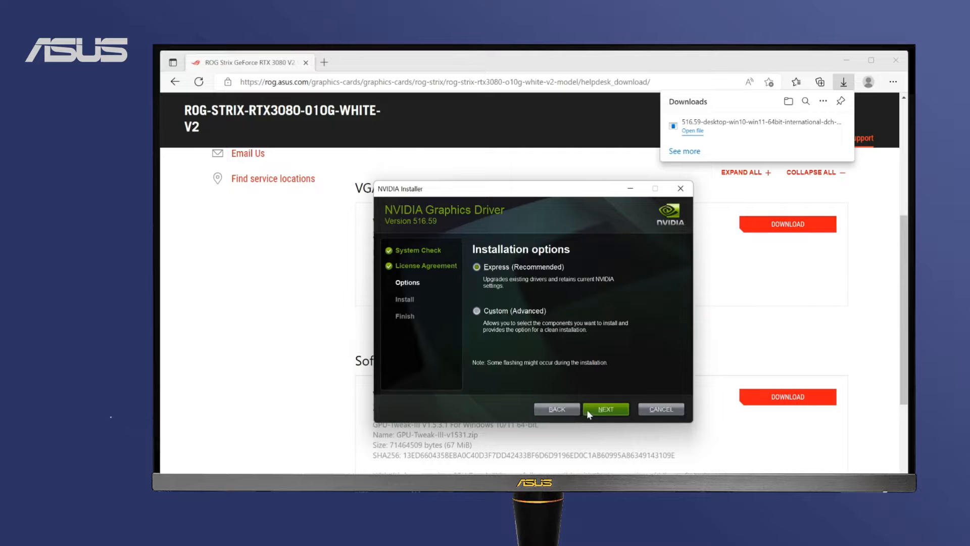
{"action": "left_click", "coordinate": [605, 409]}
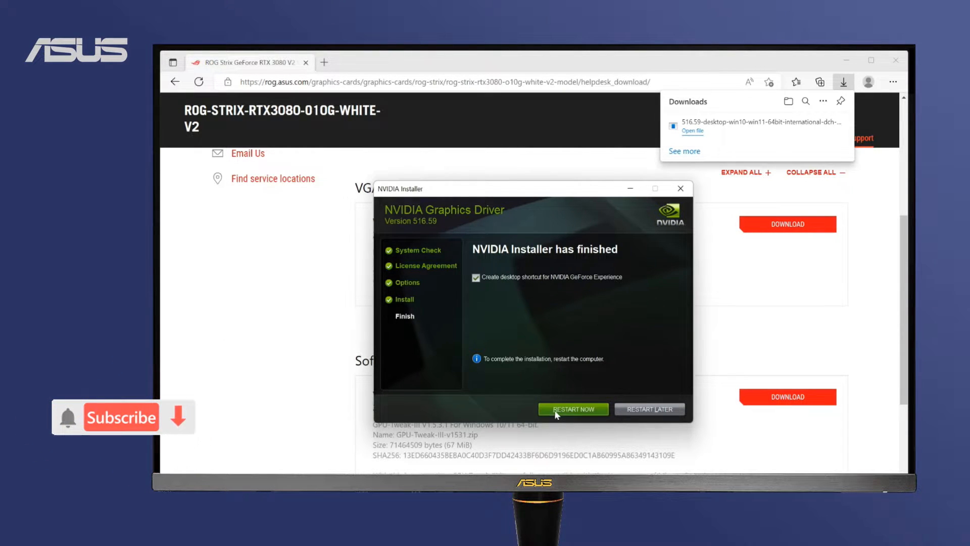
{"action": "left_click", "coordinate": [572, 409]}
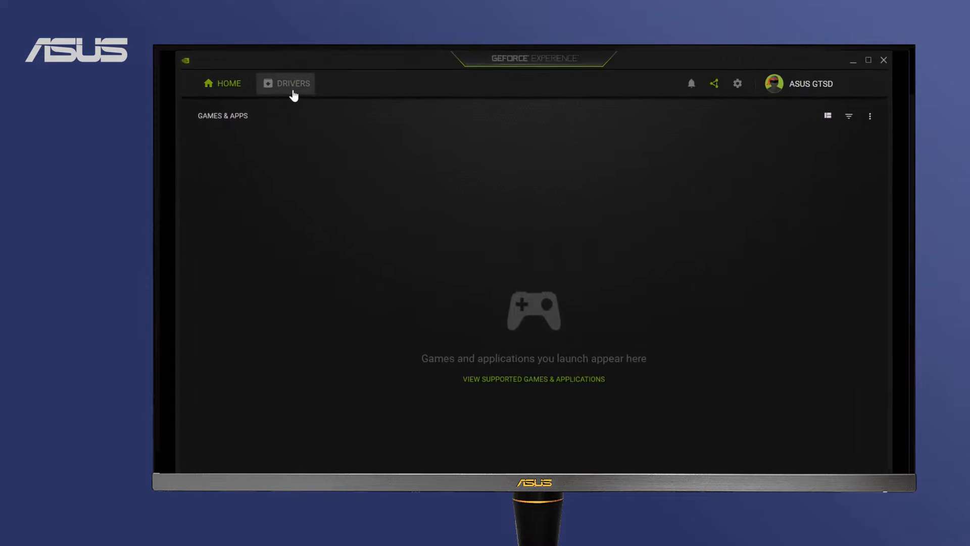
- In Drivers, start the express installation of GeForce Game Ready Driver 516.94
{"action": "left_click", "coordinate": [284, 80]}
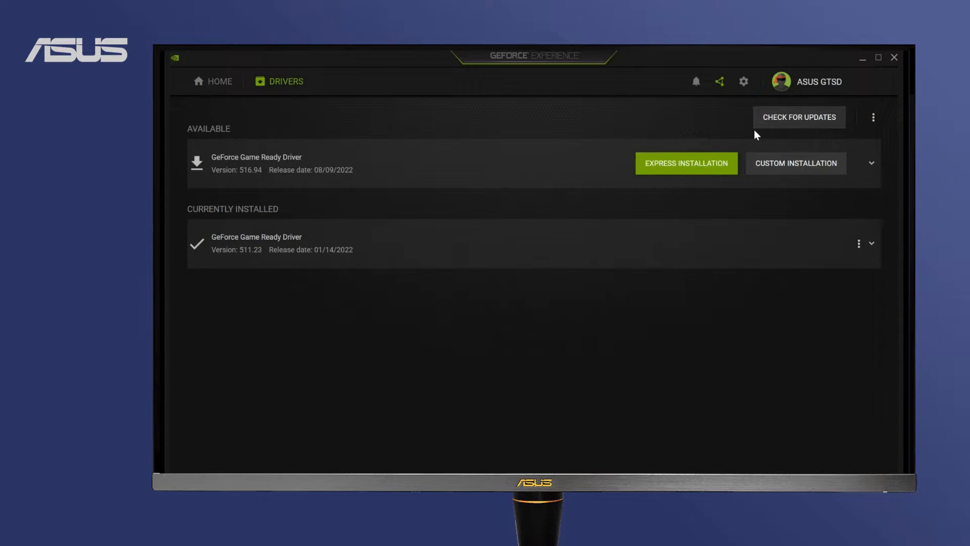
{"action": "mouse_move", "coordinate": [686, 170]}
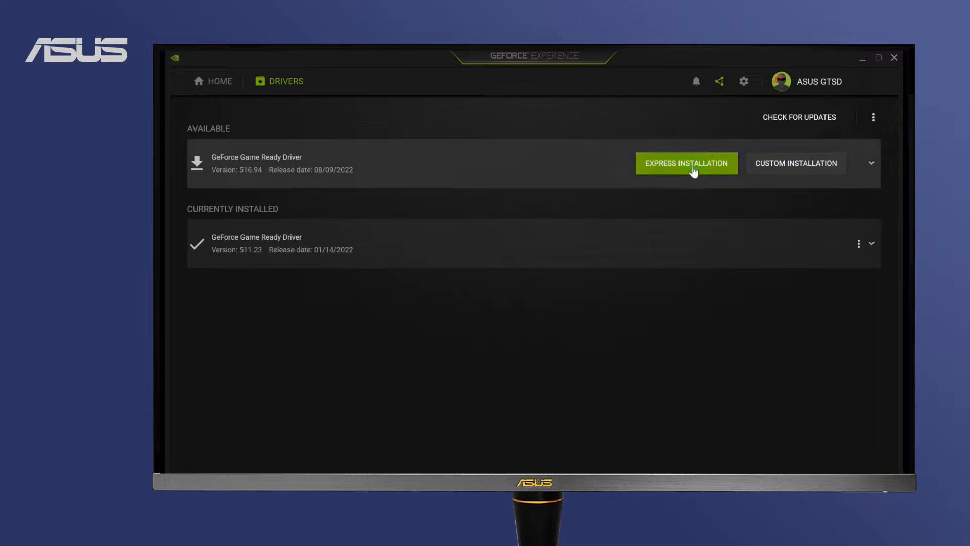
{"action": "left_click", "coordinate": [685, 163]}
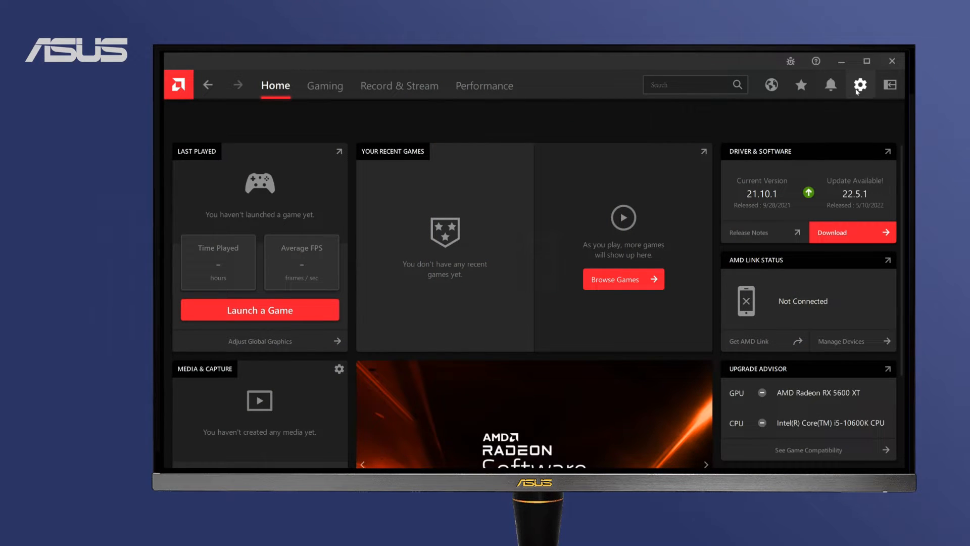
- From Settings, start downloading the Radeon 22.5.1 update over installed 21.10.1
{"action": "left_click", "coordinate": [859, 85]}
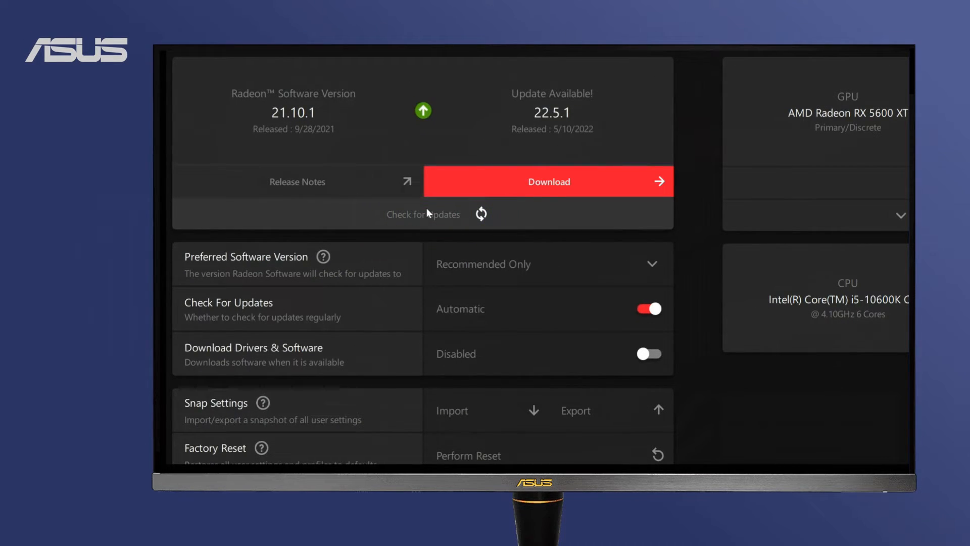
{"action": "left_click", "coordinate": [547, 181]}
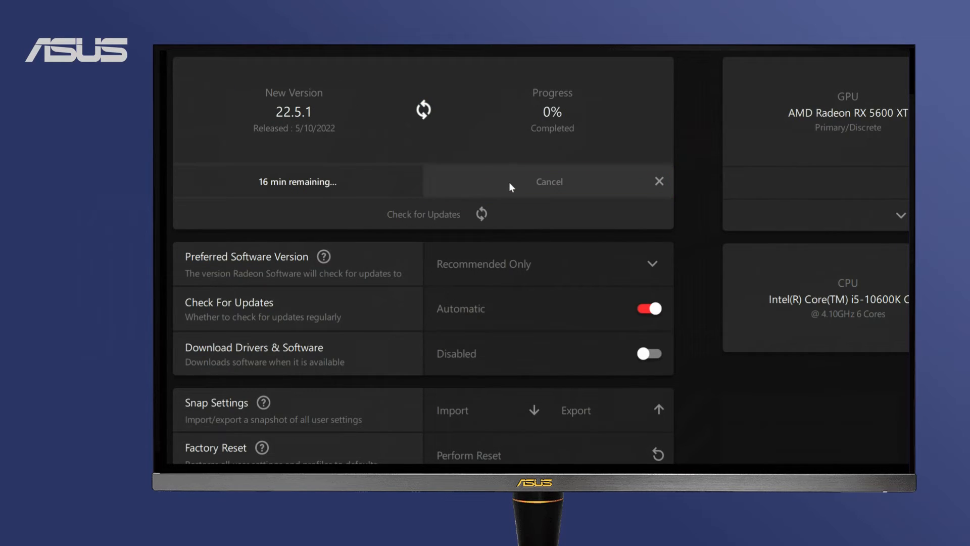